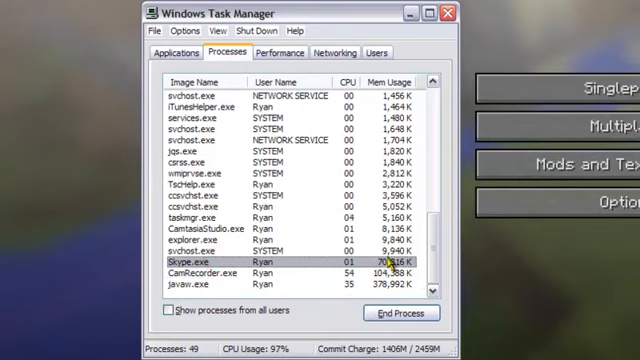
# End the Skype background process in Task Manager, leaving 48 processes
pyautogui.click(200, 274)
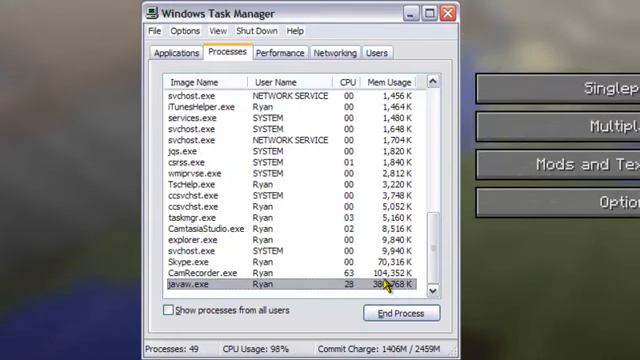
pyautogui.rightClick(250, 259)
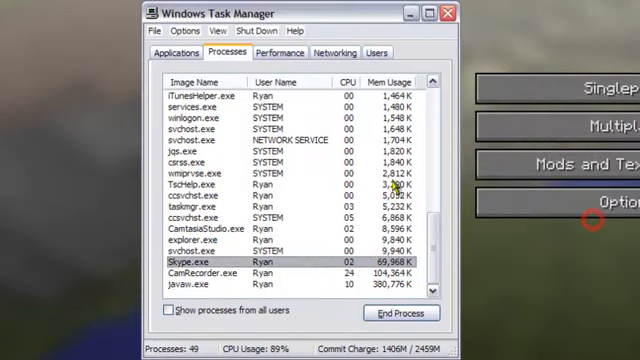
pyautogui.click(401, 313)
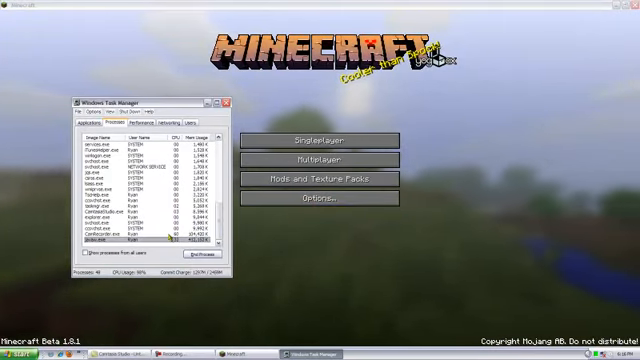
# Open the Options screen from the Minecraft title menu
pyautogui.rightClick(150, 240)
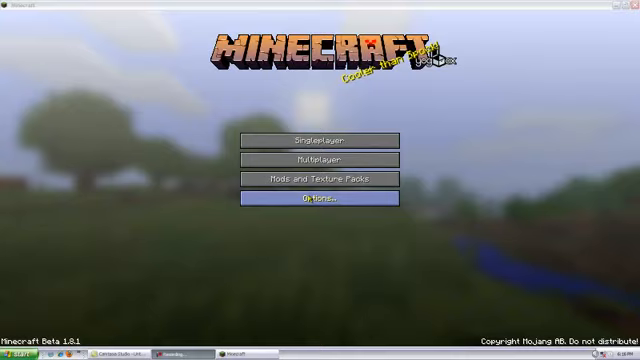
pyautogui.click(320, 205)
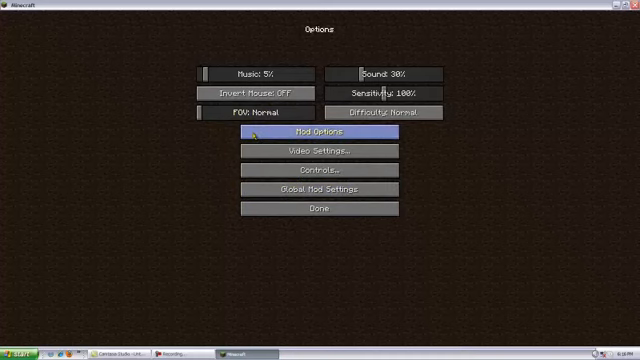
pyautogui.moveTo(320, 155)
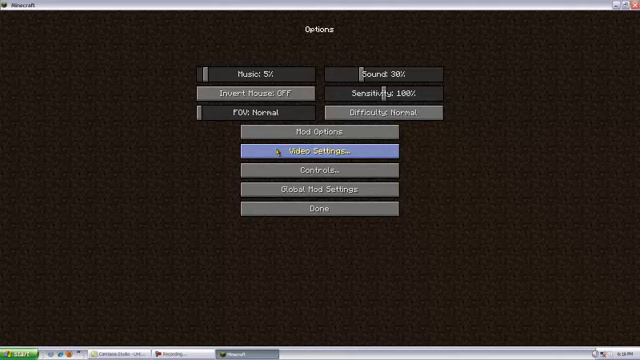
pyautogui.moveTo(240, 230)
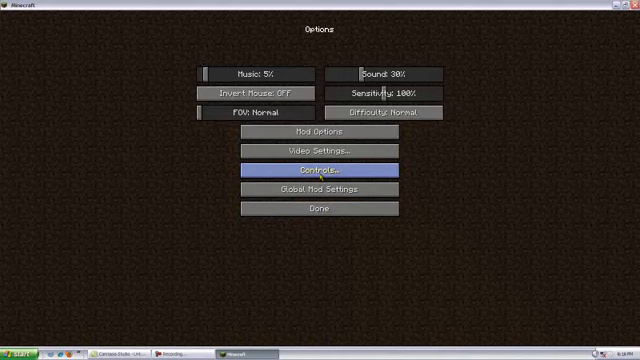
pyautogui.moveTo(320, 133)
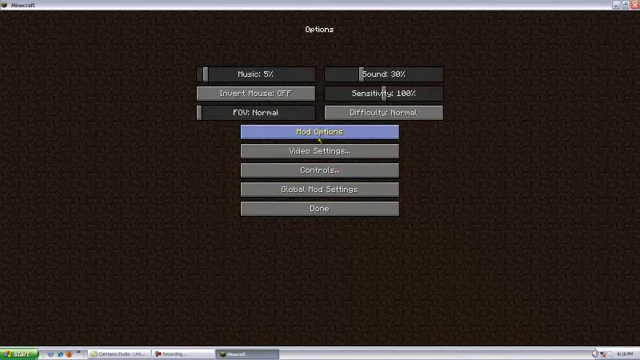
pyautogui.moveTo(318, 209)
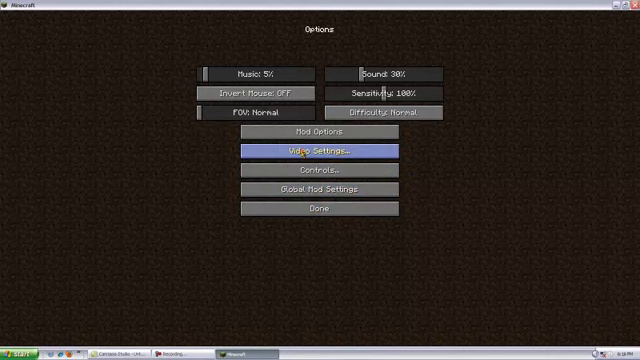
# Open Video Settings and set fog start 0.8 with Nearest mipmaps
pyautogui.click(320, 151)
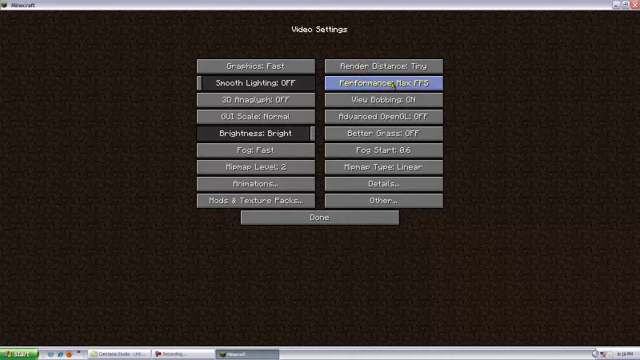
pyautogui.click(398, 102)
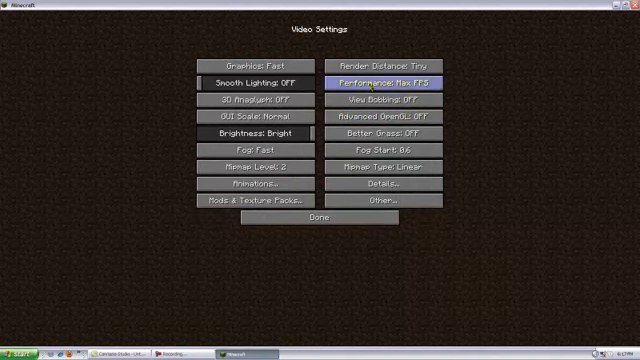
pyautogui.moveTo(455, 125)
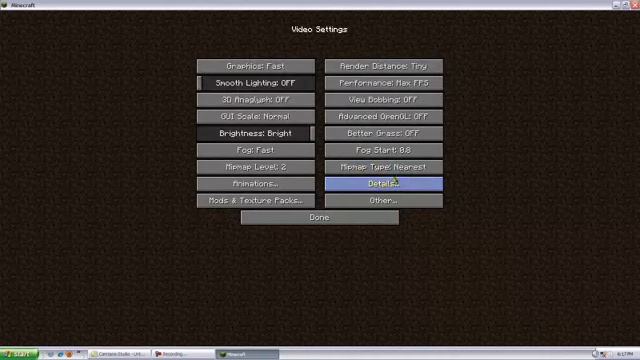
# In Details, cycle the trees level and switch clouds from off to Default
pyautogui.click(397, 186)
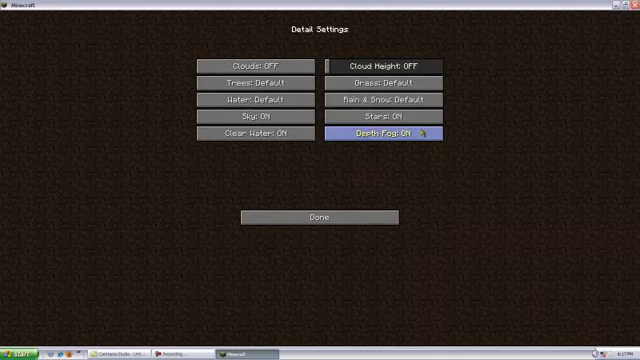
pyautogui.moveTo(248, 77)
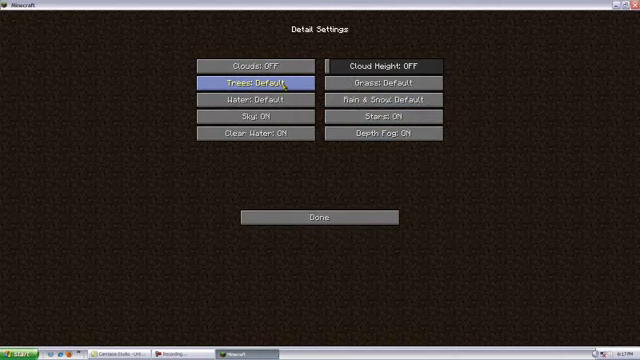
pyautogui.click(257, 56)
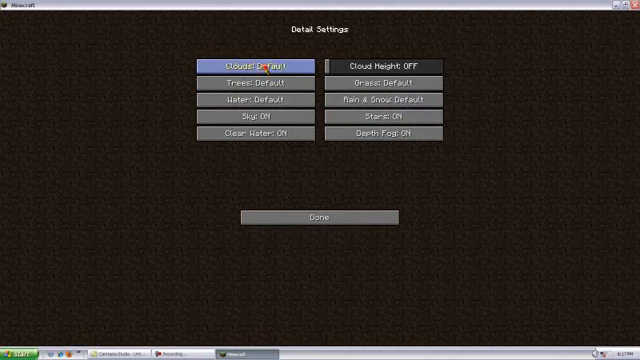
pyautogui.click(254, 72)
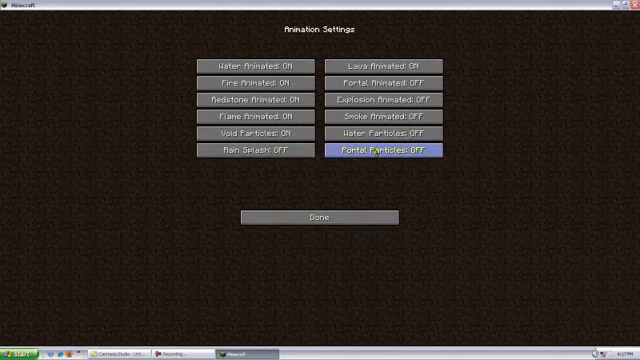
# In Animations, toggle portal particles and turn explosion animations on
pyautogui.click(397, 100)
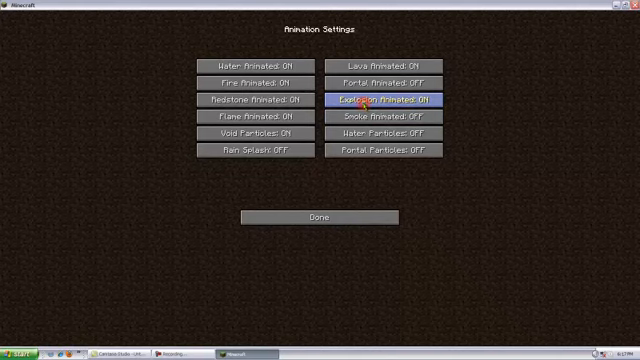
pyautogui.click(386, 99)
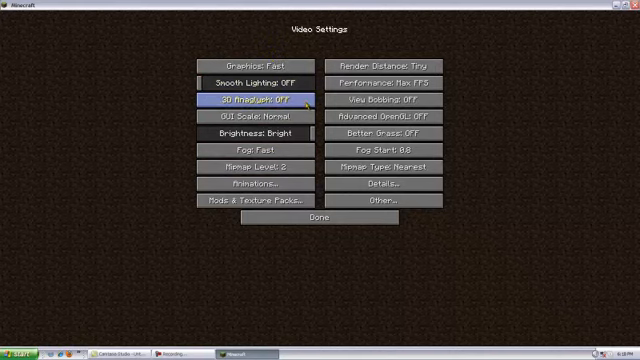
# Close the video settings to go back to the main Options screen
pyautogui.click(266, 103)
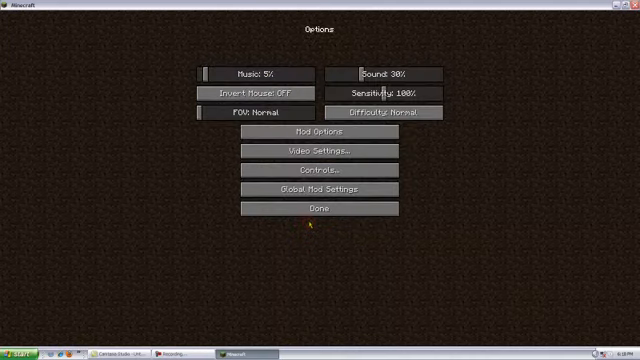
pyautogui.moveTo(318, 209)
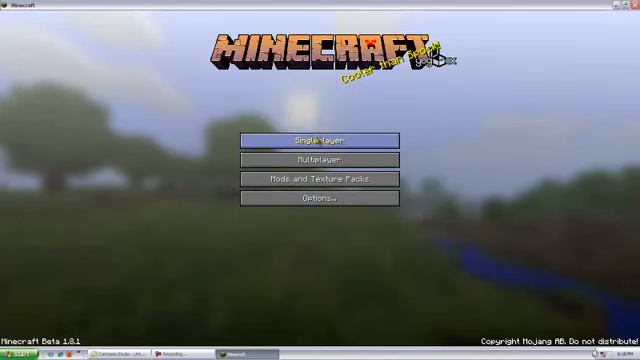
# Load the single-player world Nova from the Singleplayer list
pyautogui.click(320, 138)
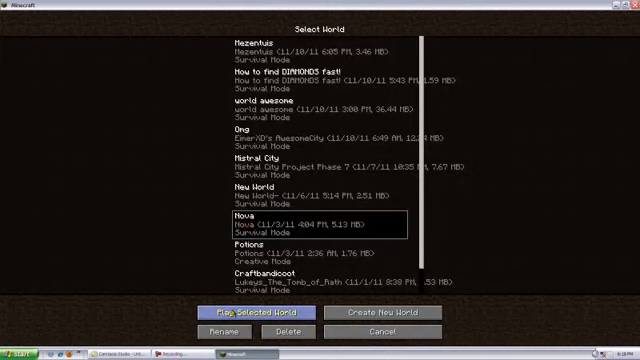
pyautogui.click(246, 312)
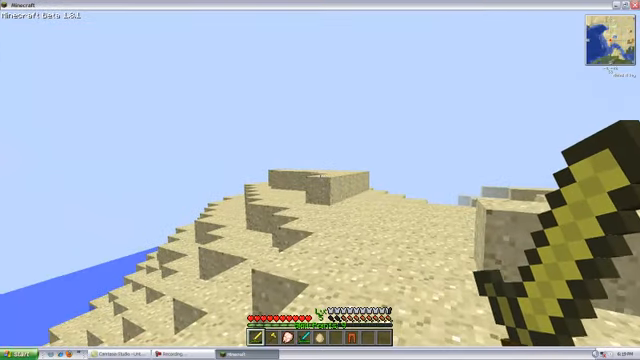
pyautogui.moveTo(320, 180)
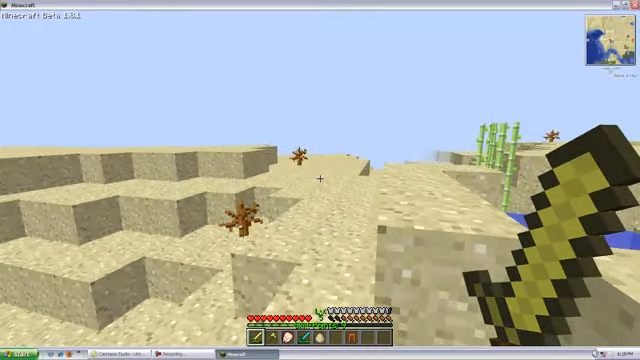
pyautogui.moveTo(320, 180)
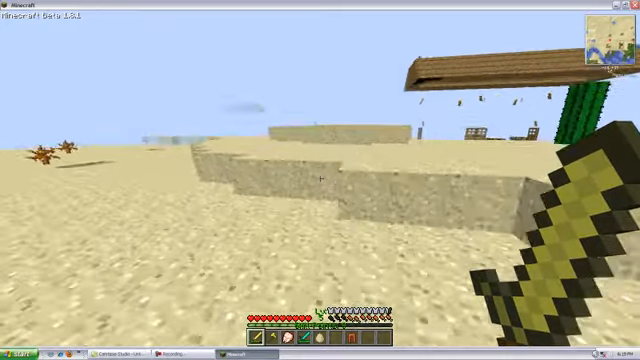
pyautogui.moveTo(320, 180)
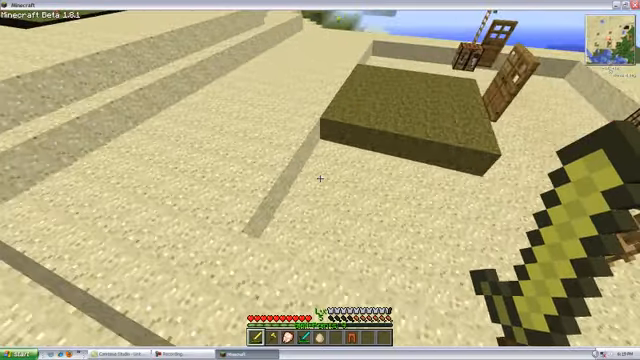
pyautogui.moveTo(320, 180)
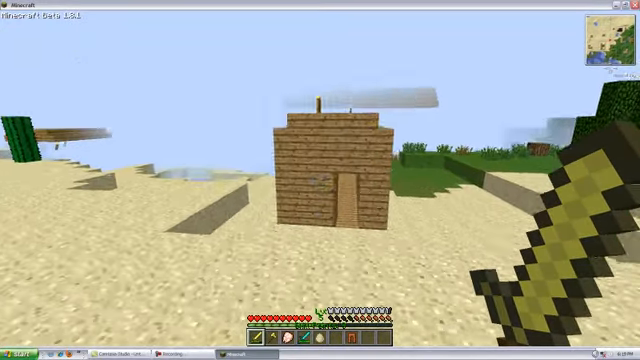
# Turn on the F3 debug overlay showing FPS and memory use
pyautogui.press('f3')
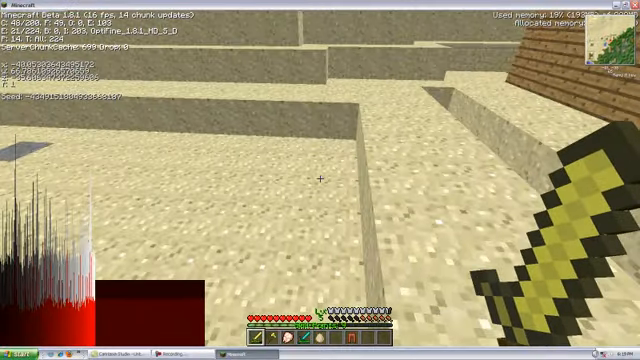
pyautogui.moveTo(320, 180)
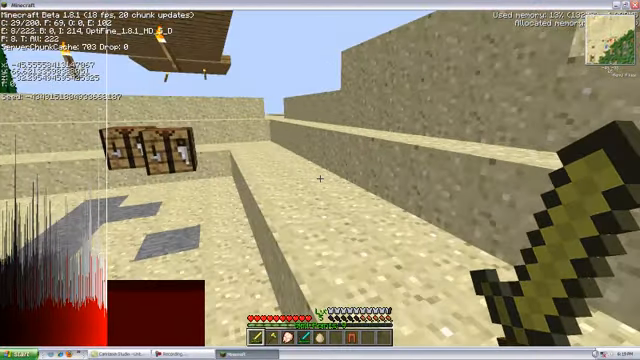
pyautogui.moveTo(320, 180)
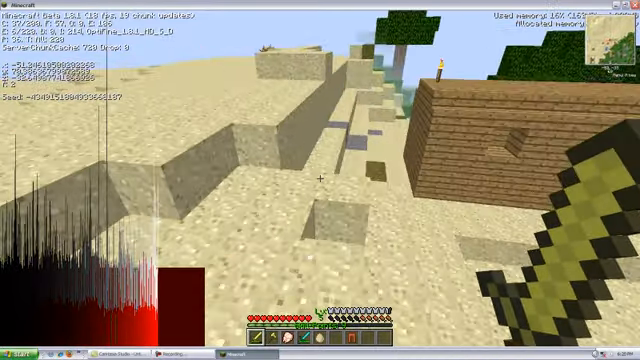
pyautogui.moveTo(320, 180)
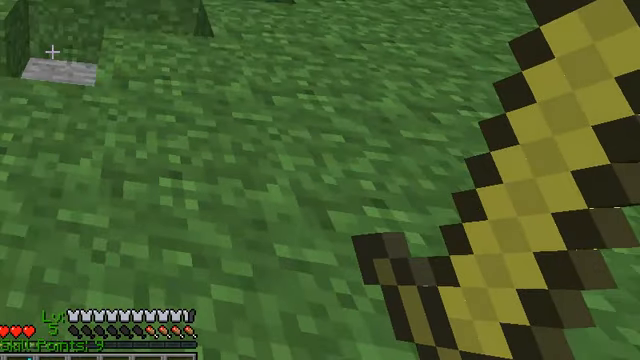
pyautogui.moveTo(320, 180)
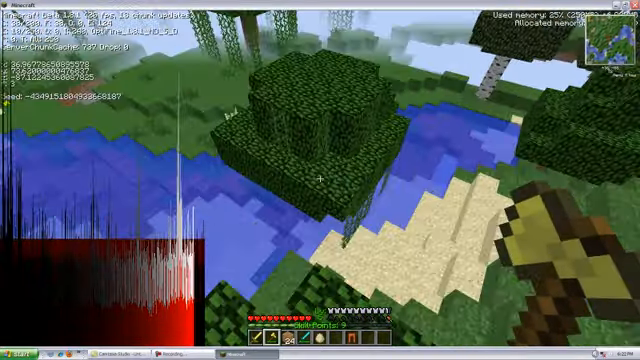
pyautogui.moveTo(320, 180)
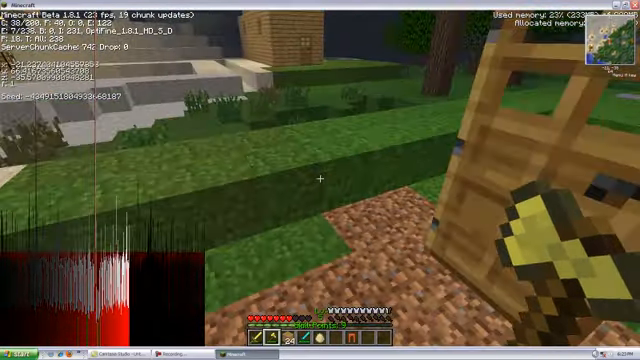
pyautogui.moveTo(320, 180)
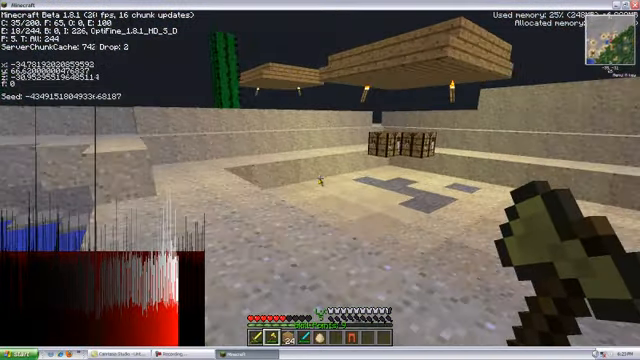
# Open the inventory while heading into the wooden house corridor with the diamond sword
pyautogui.press('e')
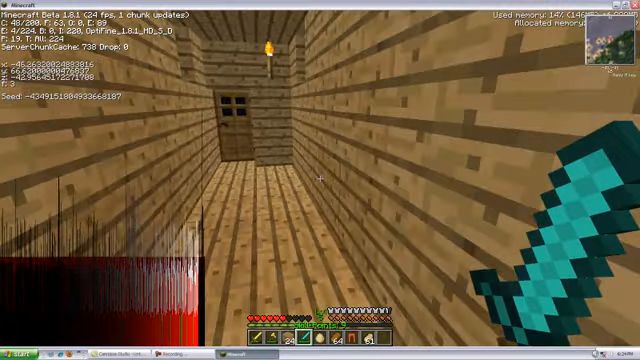
pyautogui.moveTo(320, 180)
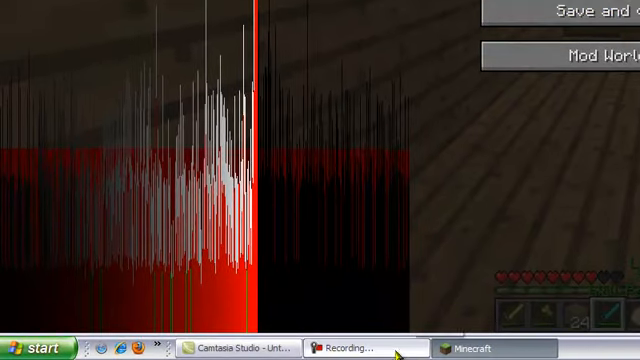
# Bring up the Camtasia Recorder control panel from the taskbar
pyautogui.click(355, 348)
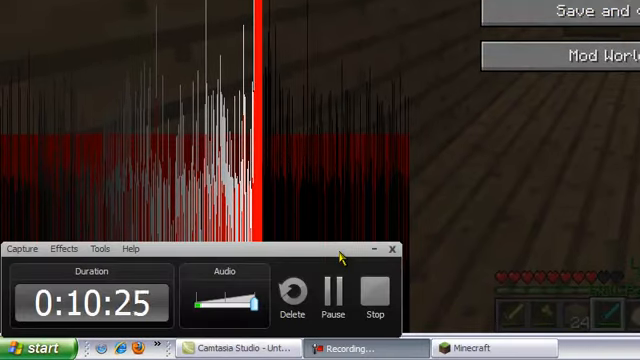